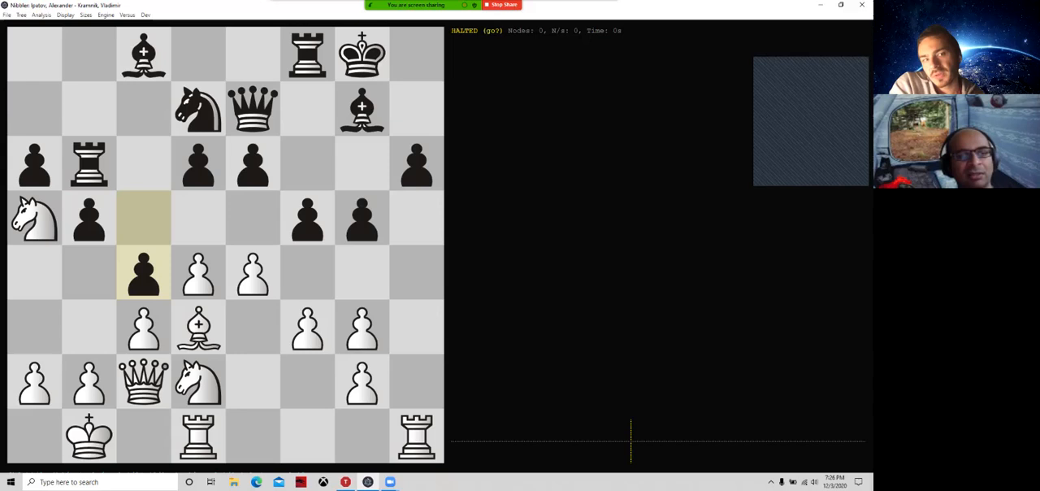
# Advance the Ipatov–Kramnik game to the endgame with knights on c6 and c4, rook b5.
pyautogui.moveTo(199, 382); pyautogui.dragTo(144, 273)
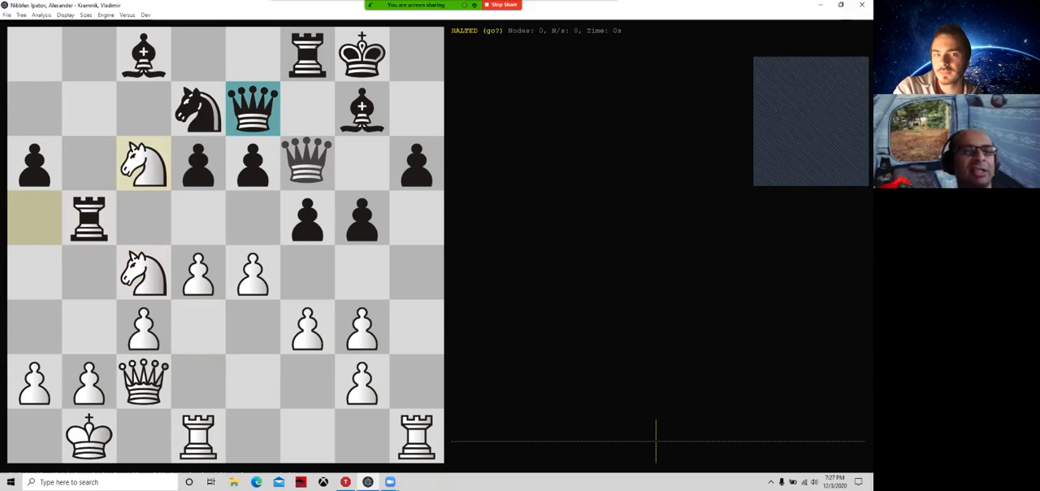
pyautogui.click(198, 163)
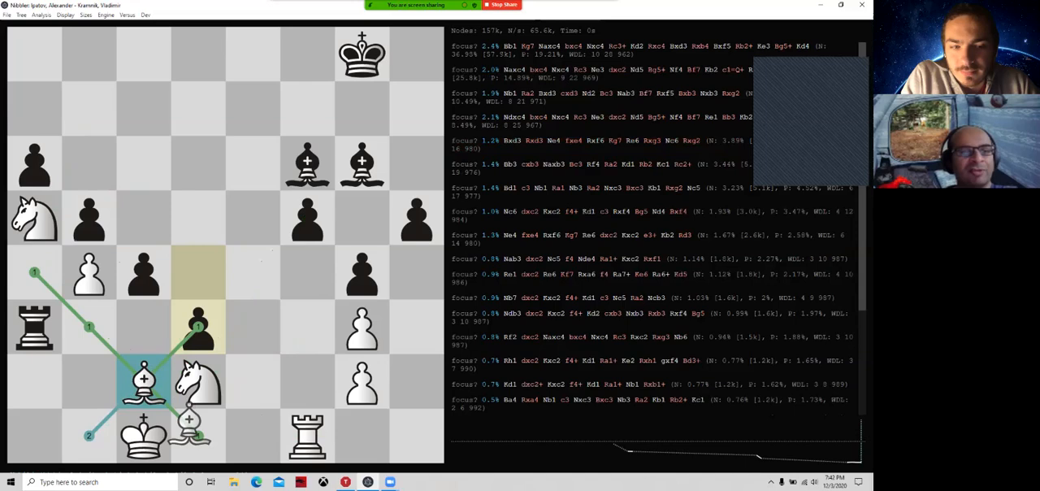
# Select the engine line Naxc4 bxc4 Nxc4 to draw its arrows on the board.
pyautogui.click(601, 73)
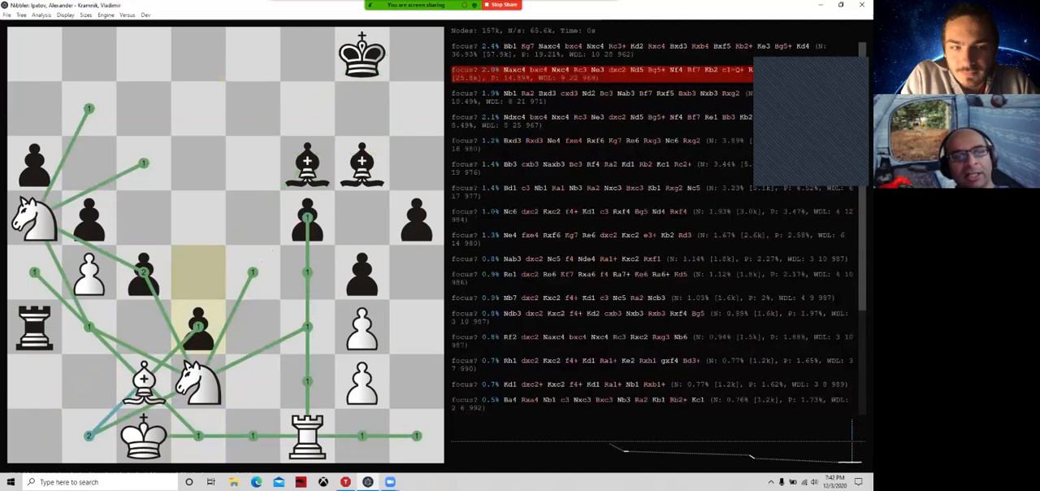